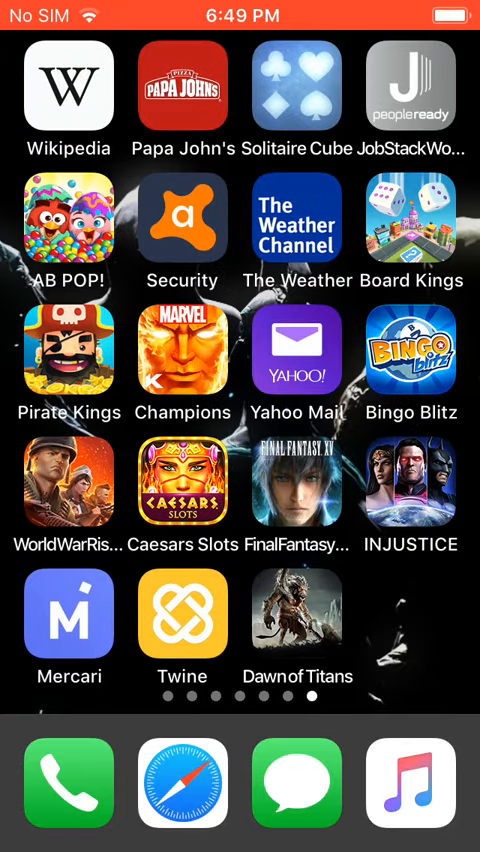
scroll(left, 3)
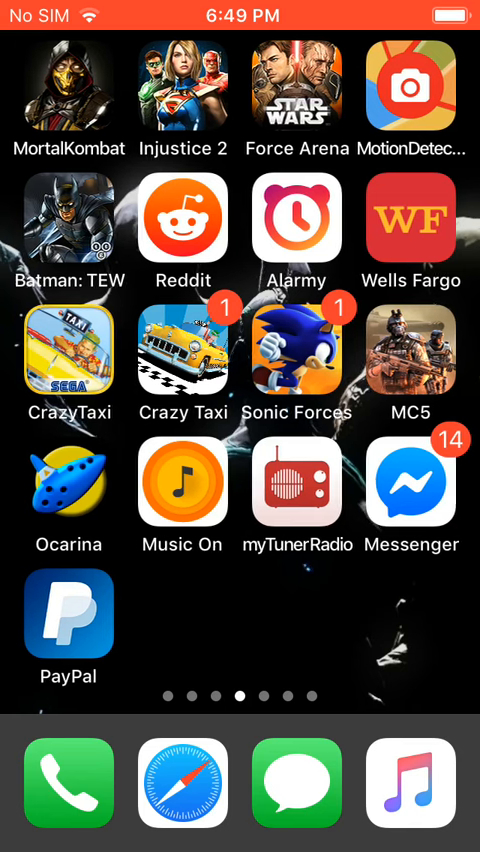
scroll(left, 3)
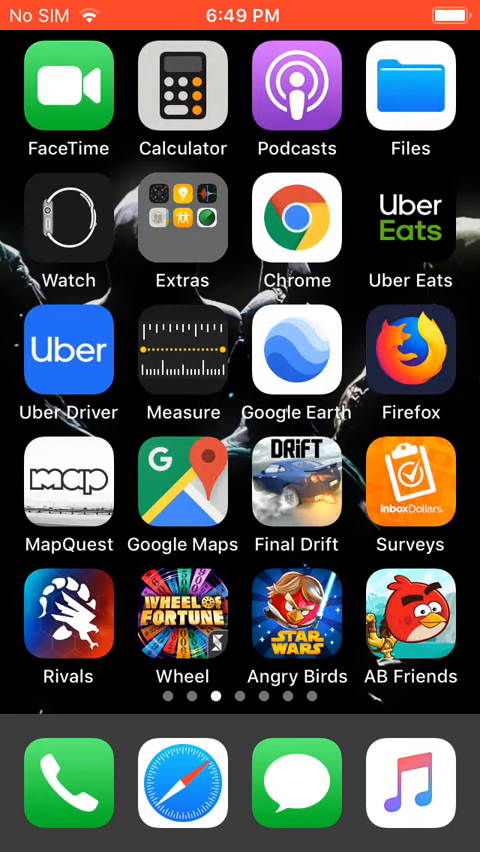
scroll(right, 3)
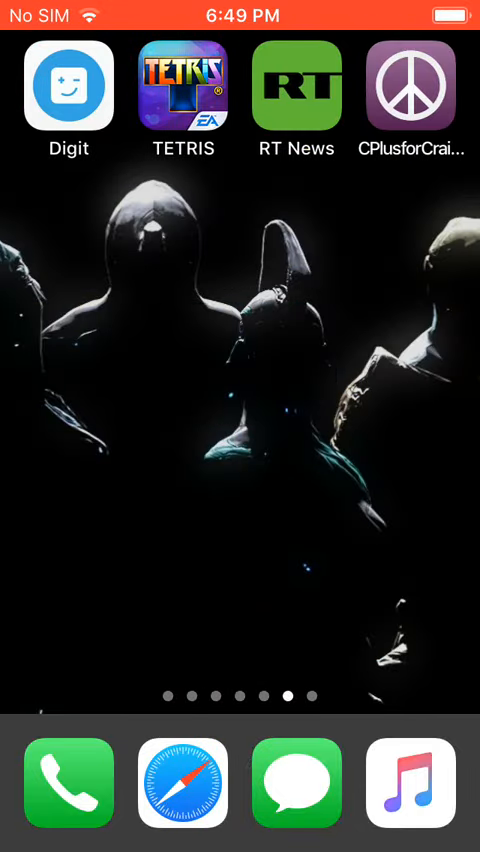
scroll(left, 3)
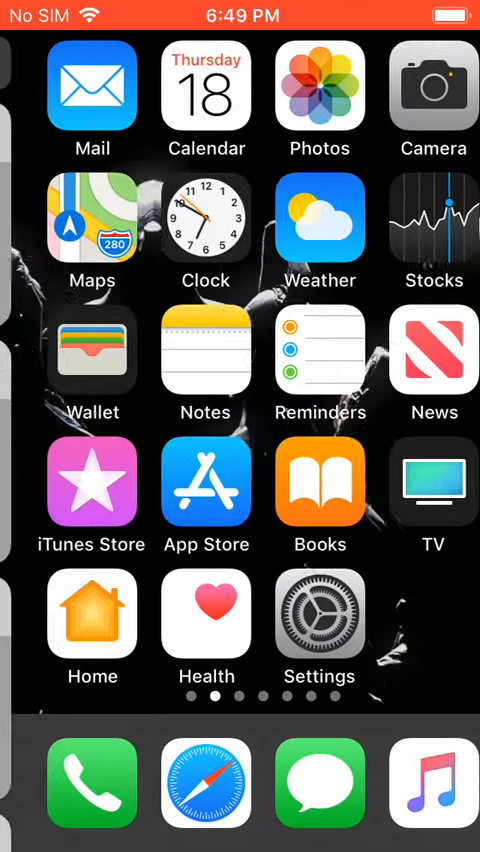
scroll(left, 3)
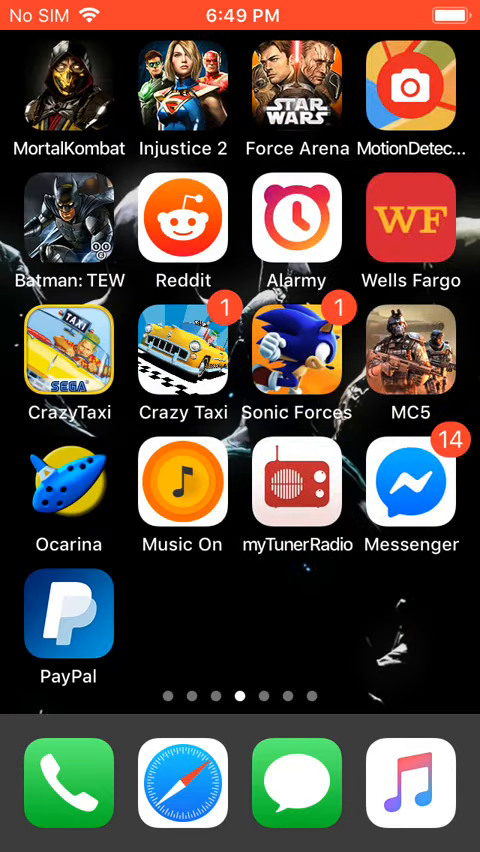
scroll(left, 3)
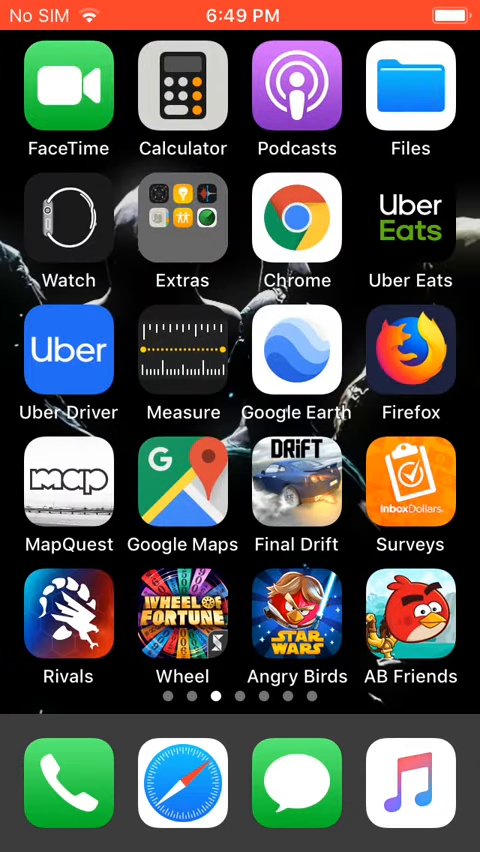
scroll(left, 3)
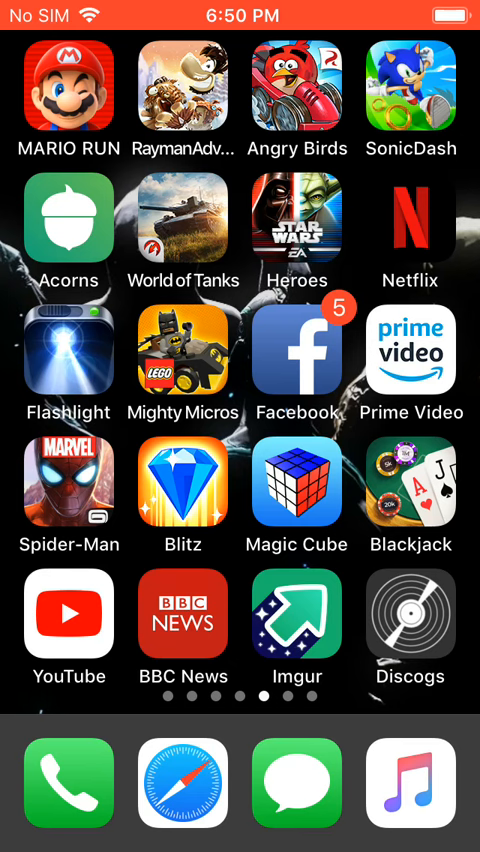
scroll(left, 3)
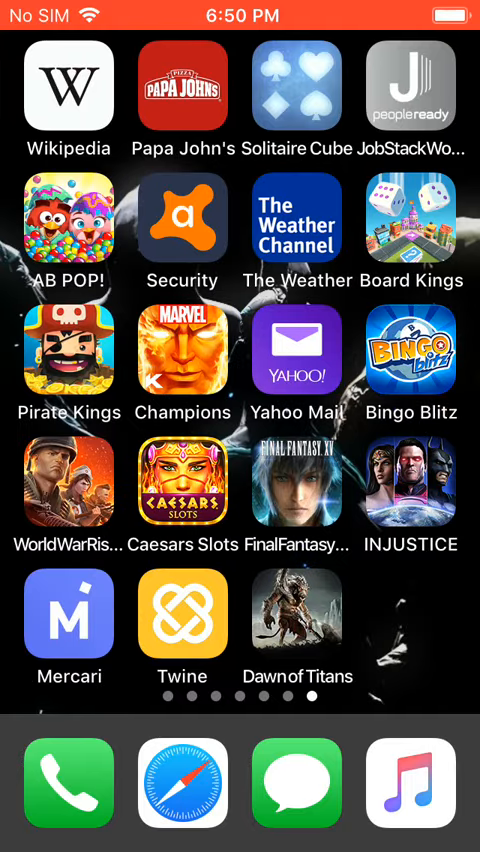
scroll(left, 3)
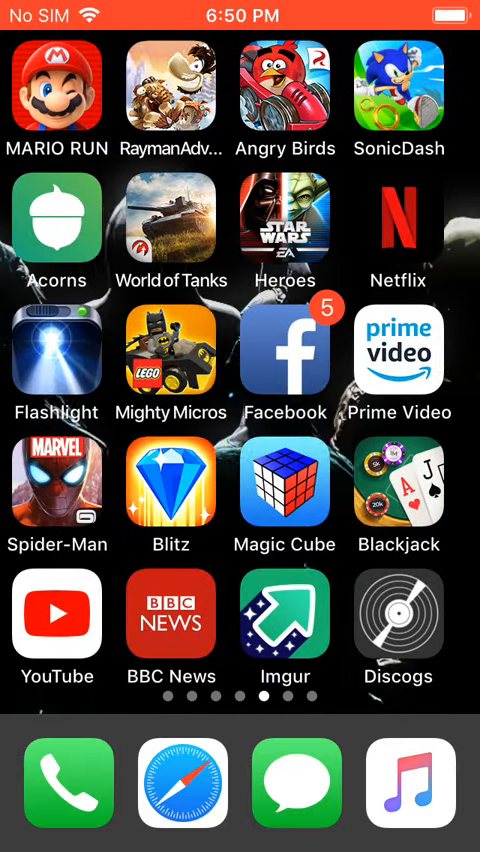
scroll(left, 3)
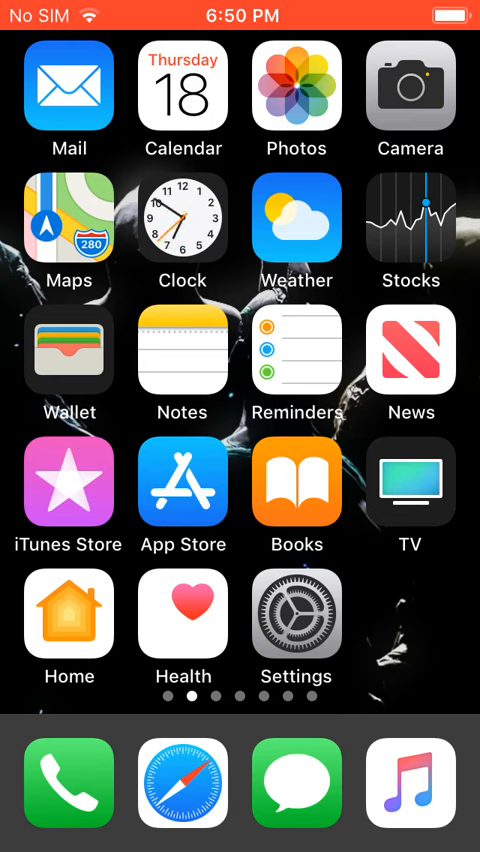
scroll(right, 3)
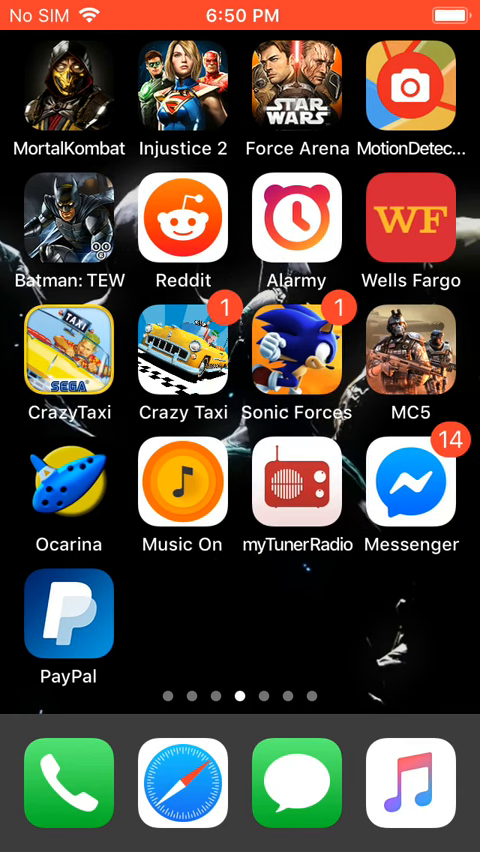
scroll(left, 3)
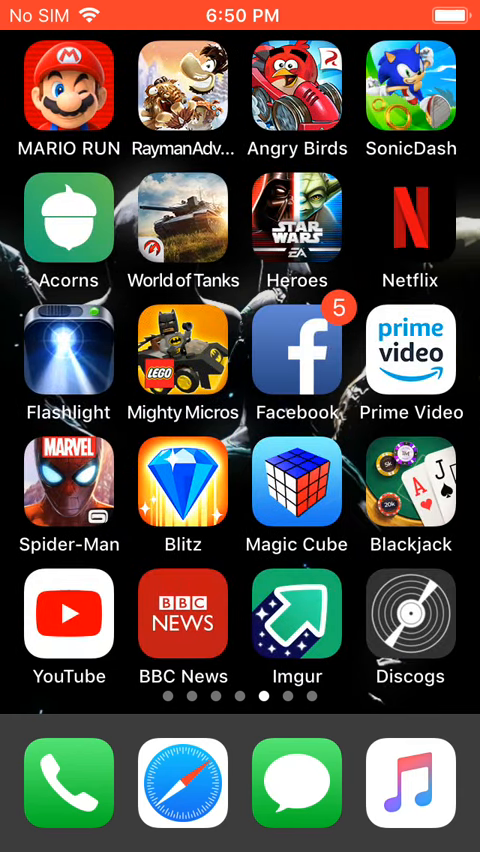
scroll(left, 3)
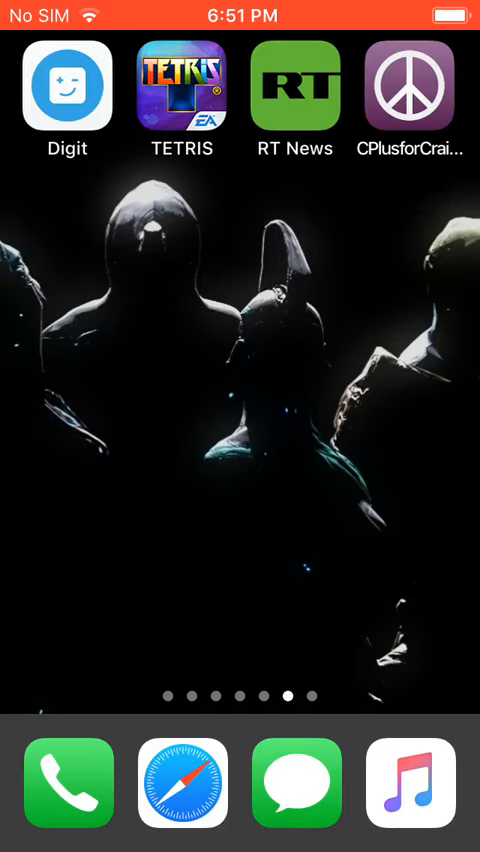
scroll(left, 3)
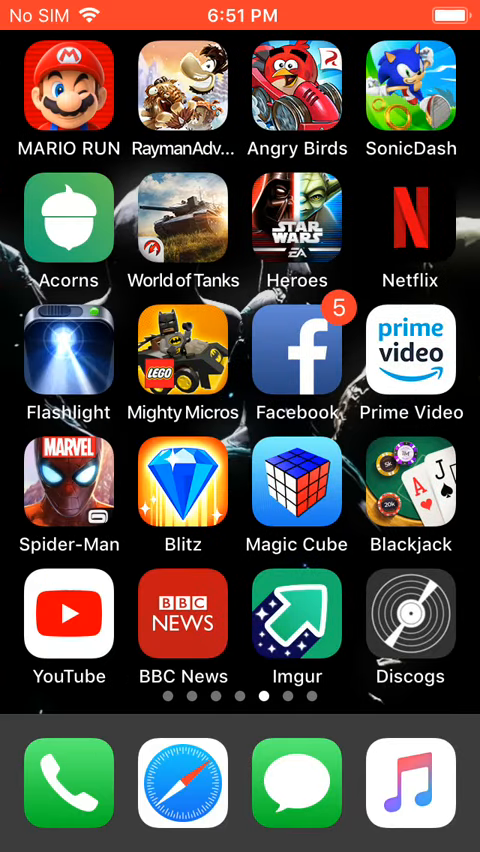
scroll(left, 3)
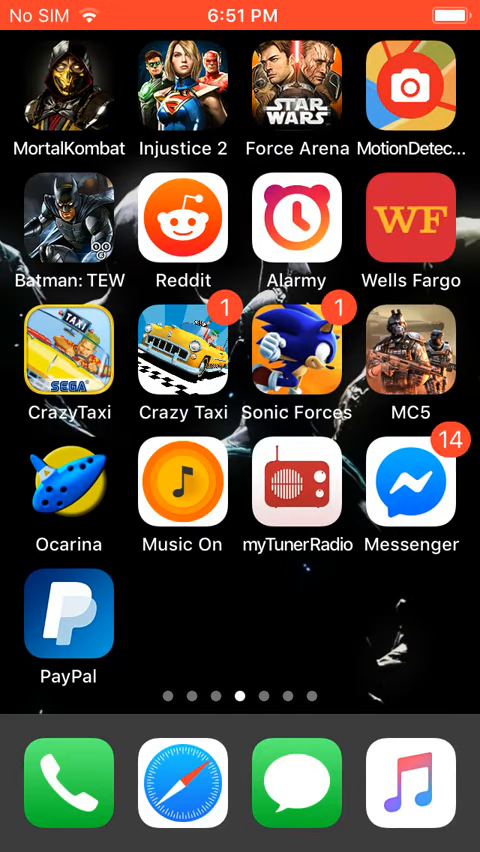